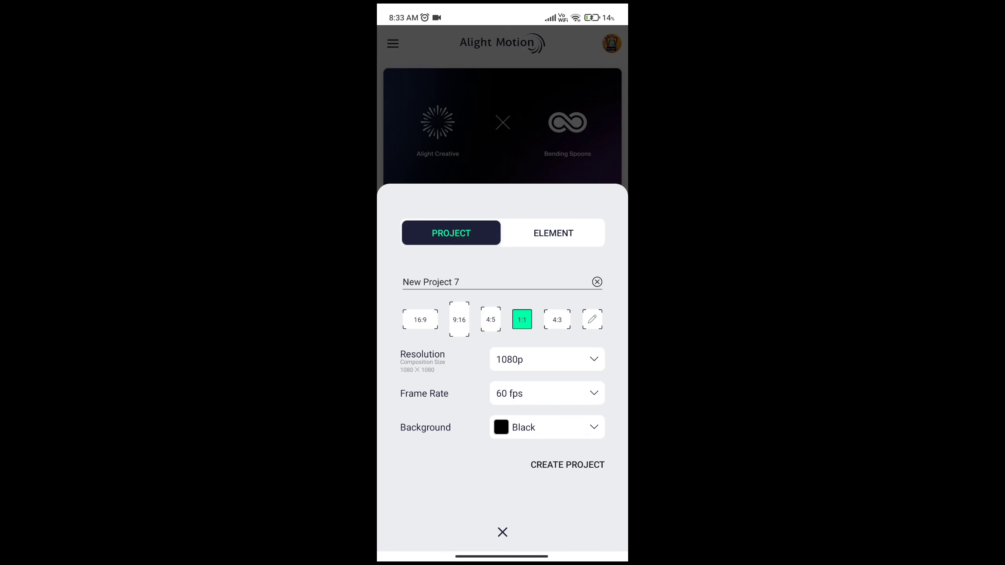
# Create a 1:1 square 1080p project and open the add-layer Media library.
pyautogui.click(567, 465)
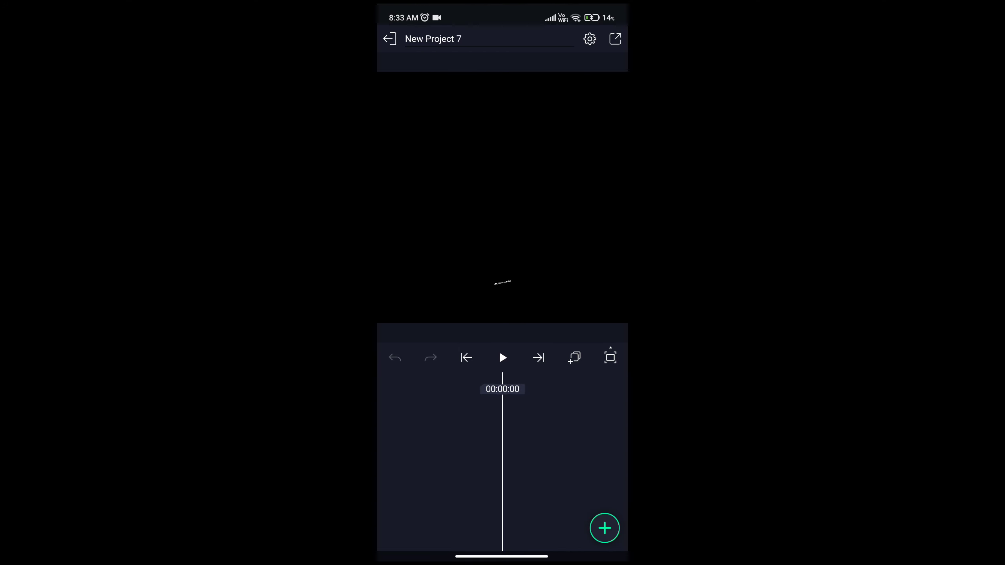
pyautogui.click(604, 528)
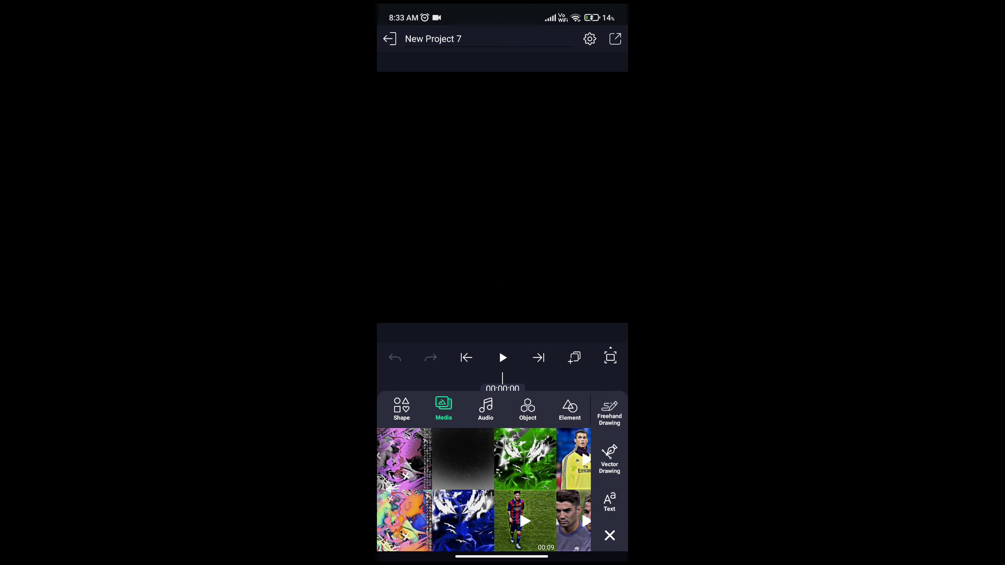
# Add the purple background image and the Lionel Messi cutout from Media.
pyautogui.click(403, 458)
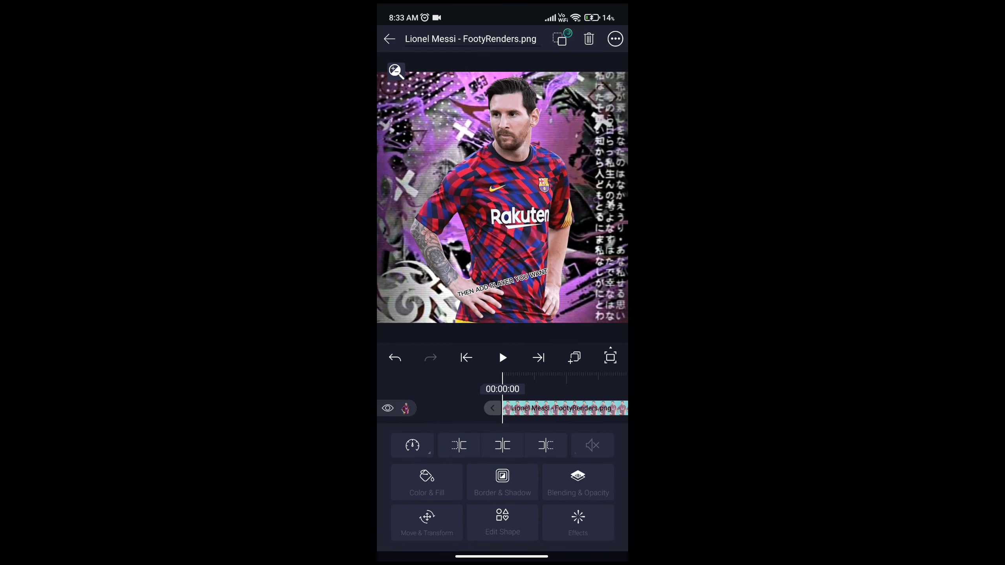
pyautogui.click(502, 196)
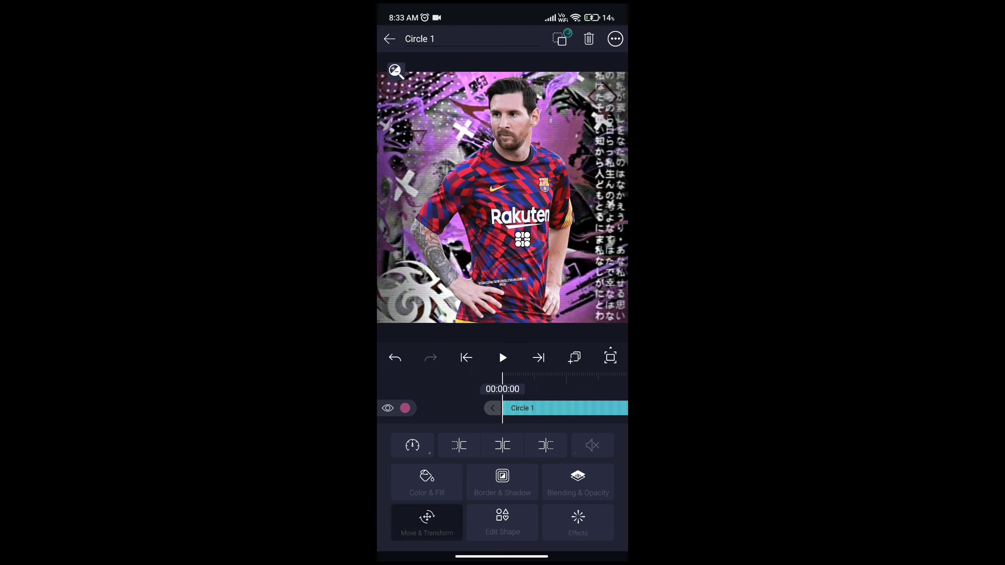
# Place the small Circle 1 shape over Messi's eye.
pyautogui.click(426, 523)
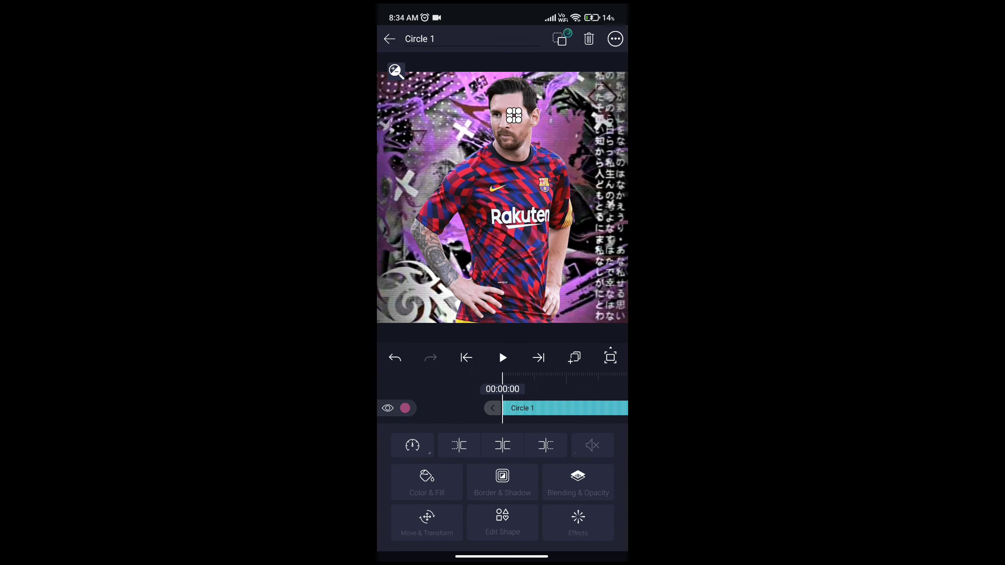
pyautogui.click(578, 522)
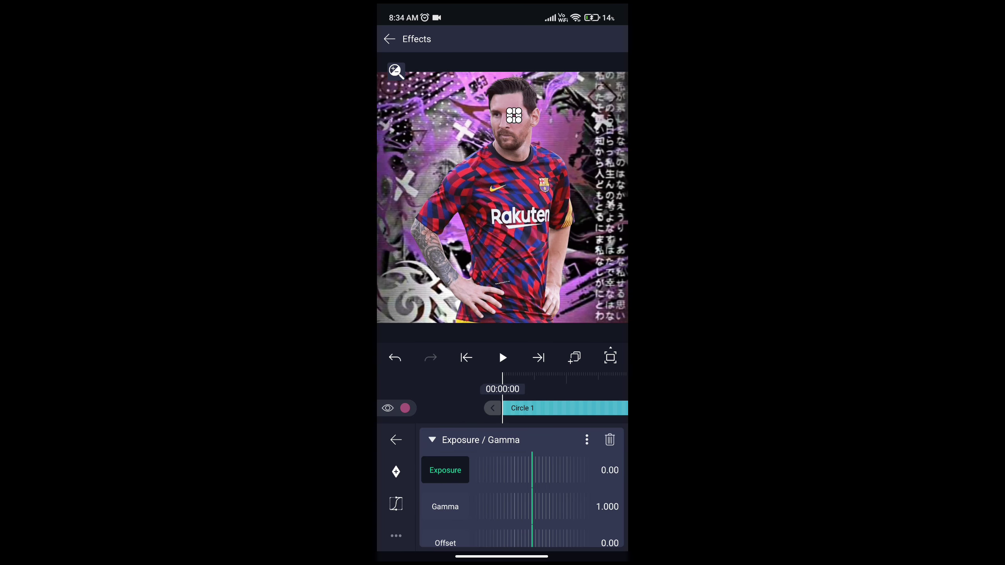
# Raise the circle's Exposure/Gamma exposure to about 0.92 so the eye glows pink.
pyautogui.moveTo(512, 470); pyautogui.dragTo(548, 470)
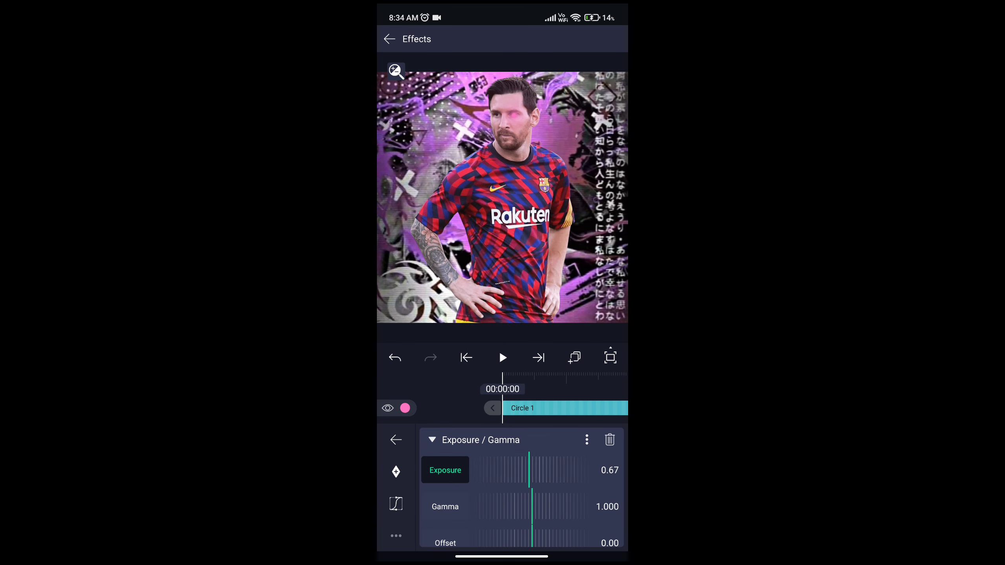
pyautogui.moveTo(532, 470); pyautogui.dragTo(556, 470)
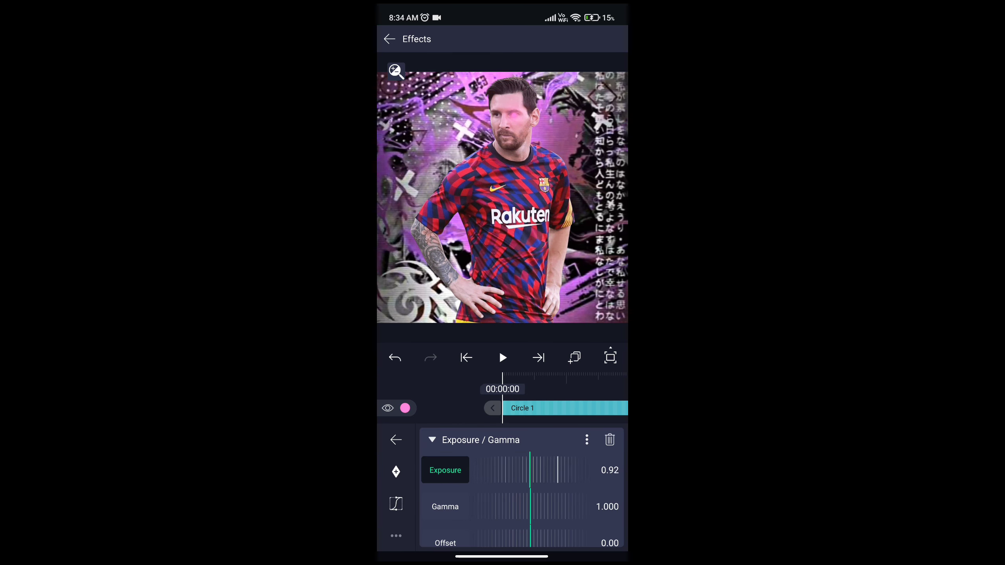
pyautogui.click(389, 39)
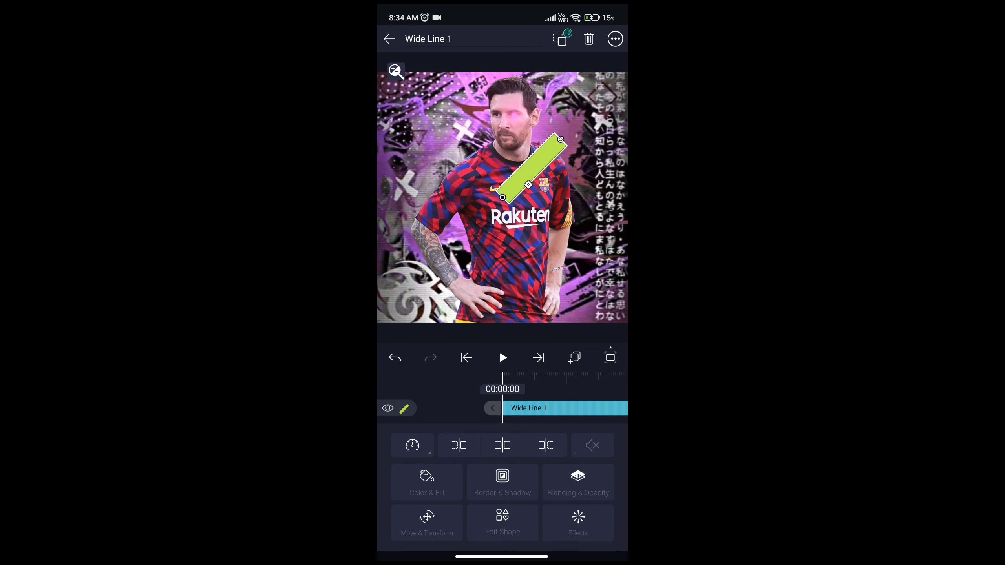
# Angle the green Wide Line 1 diagonally across Messi's chest.
pyautogui.click(426, 523)
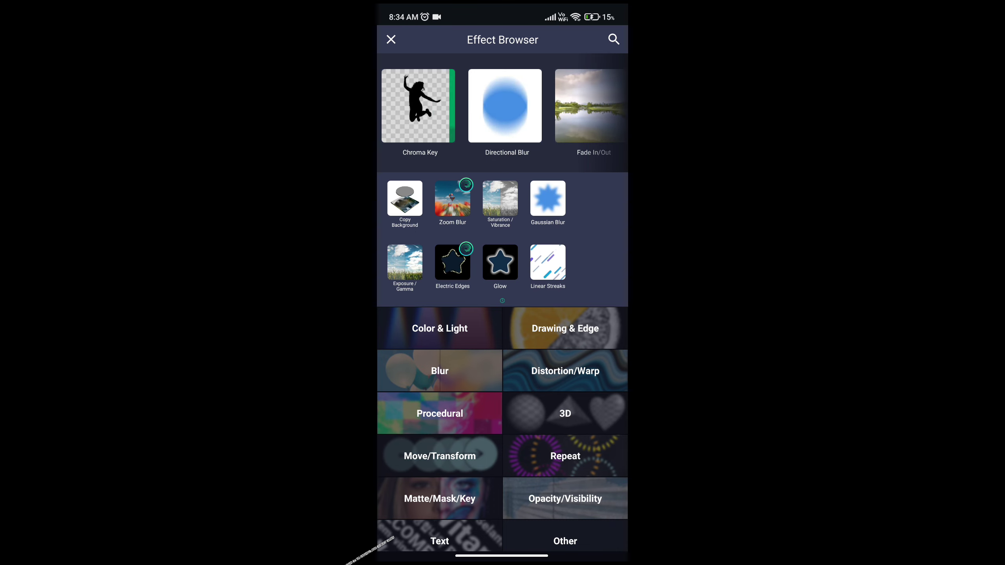
# Give Wide Line 1 Copy Background and Glow effects and expand the Glow settings.
pyautogui.click(391, 39)
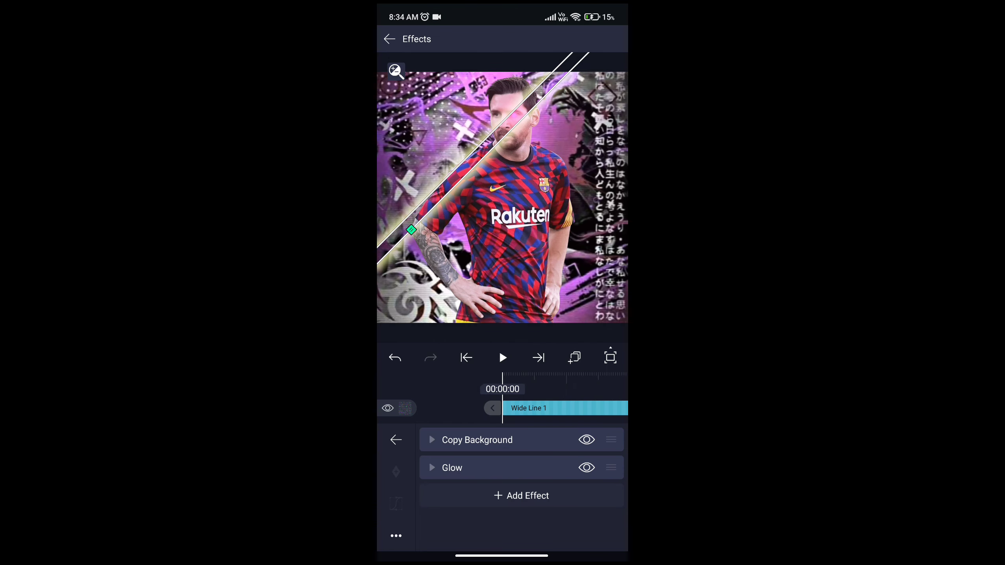
pyautogui.click(452, 467)
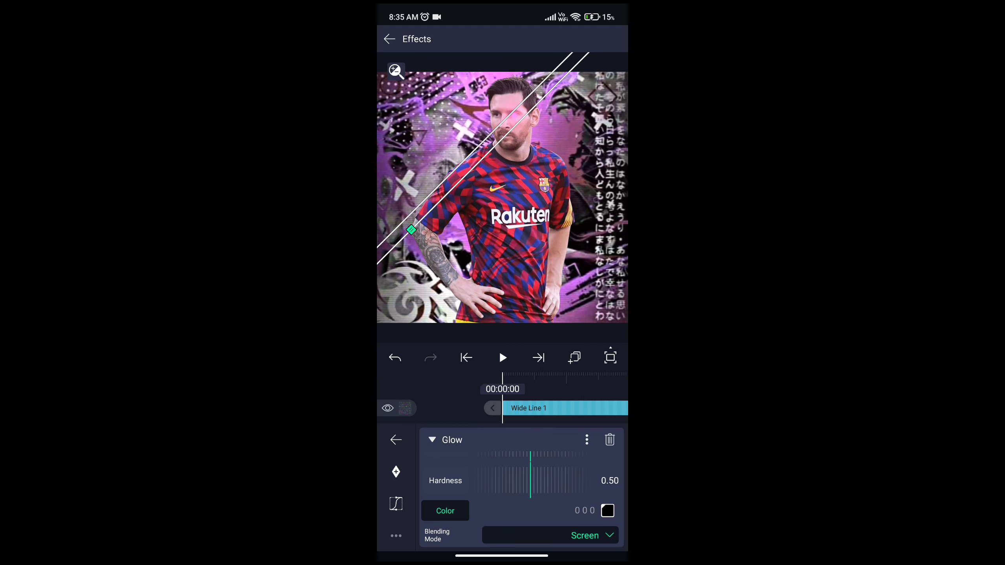
# Set the diagonal line's Glow color to black.
pyautogui.click(584, 536)
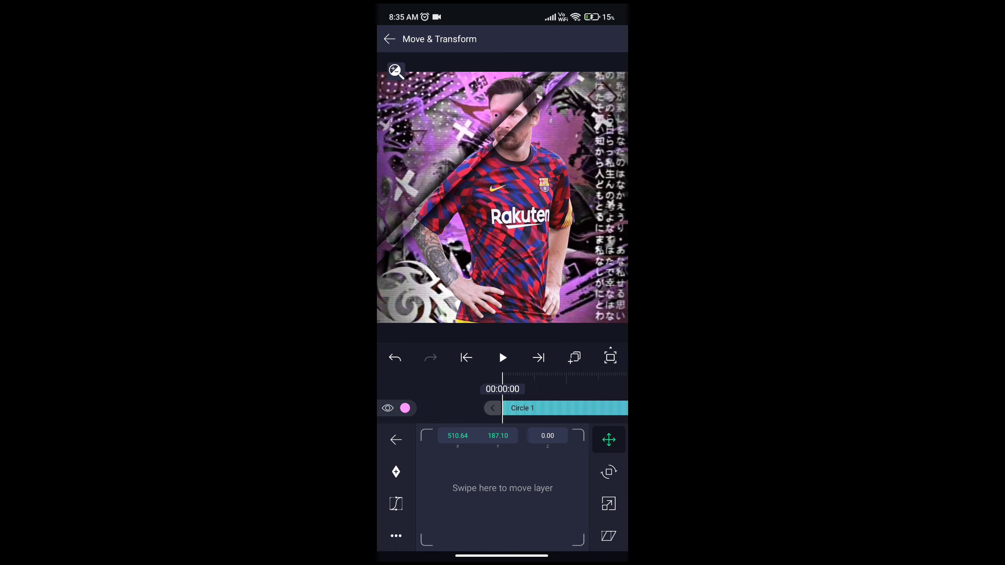
# Add Saturation/Vibrance at -100 to Wide Line 1 and return to the timeline.
pyautogui.click(389, 38)
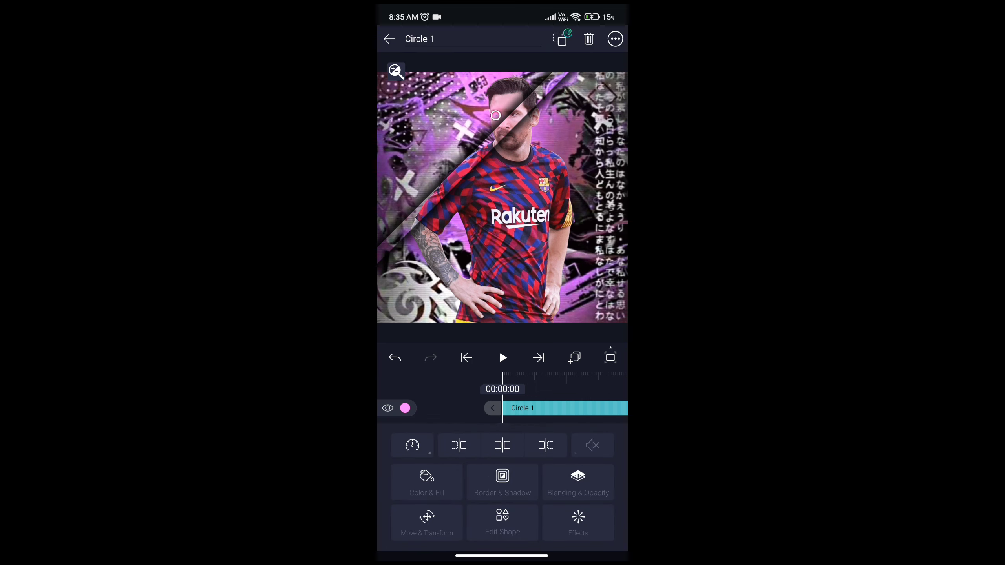
pyautogui.click(389, 39)
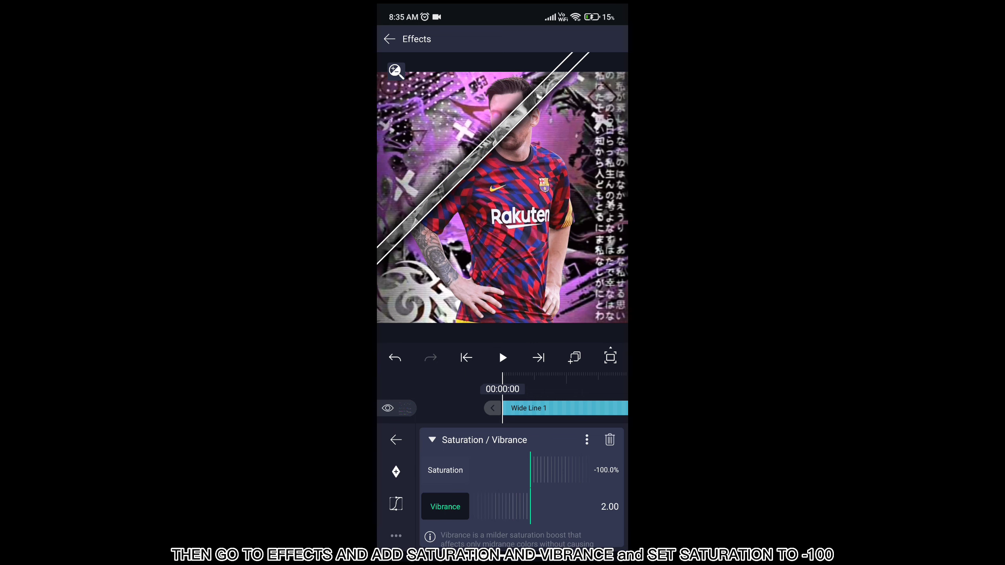
pyautogui.click(395, 440)
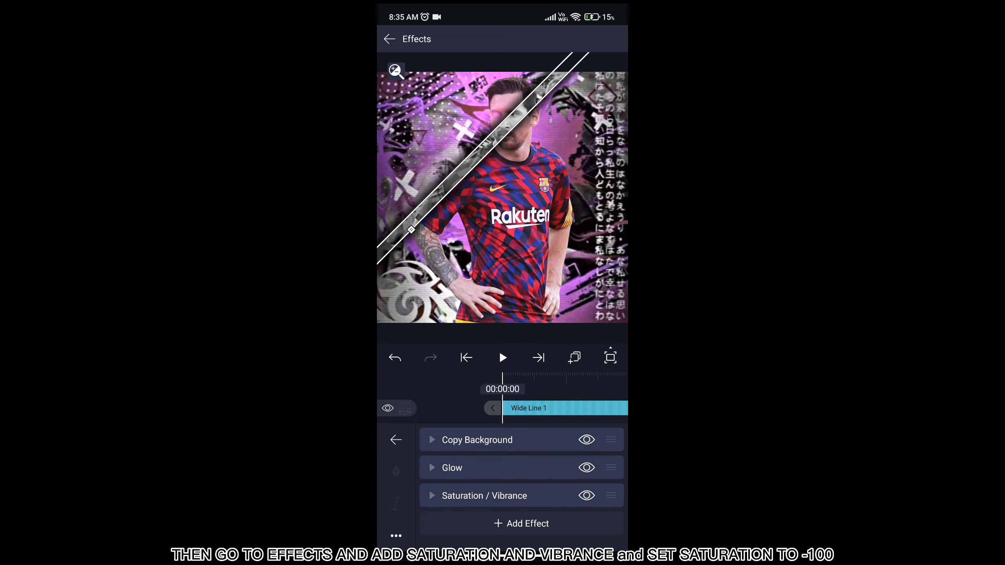
pyautogui.click(389, 39)
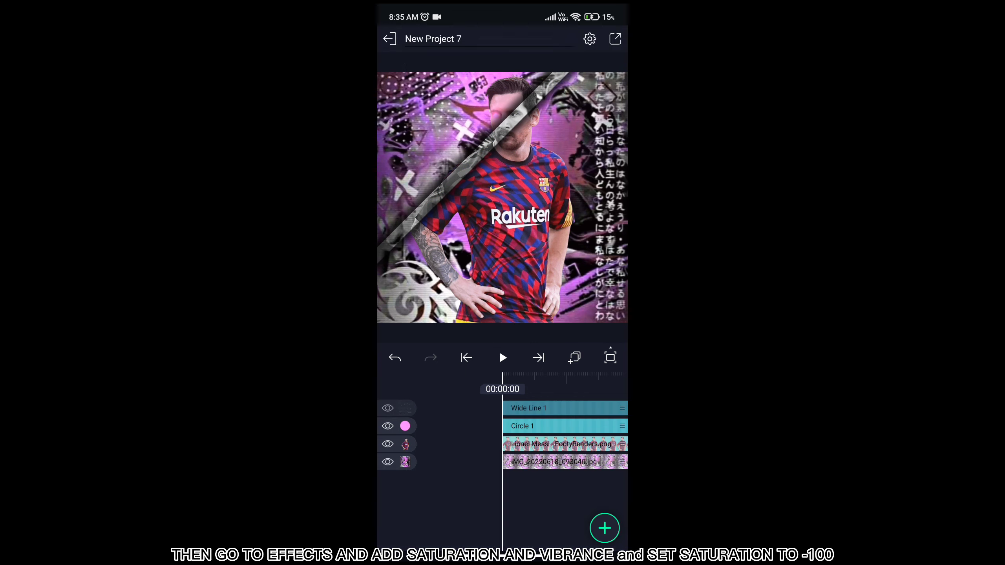